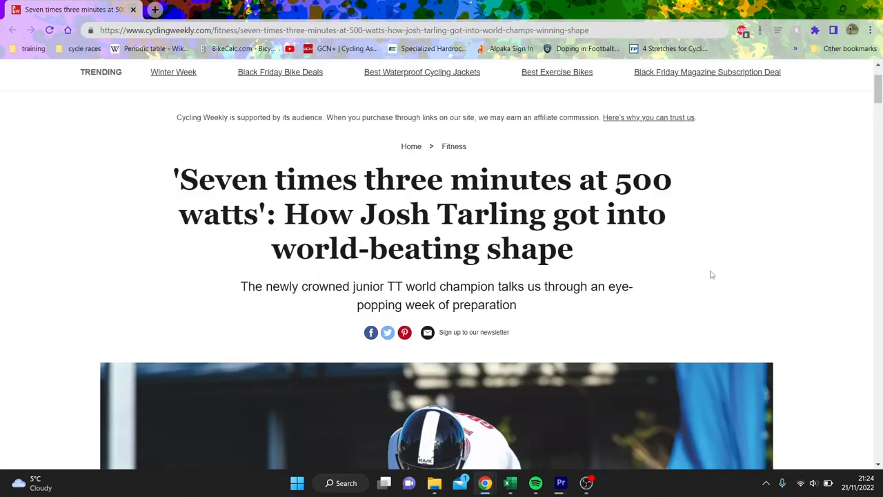
Read the Josh Tarling article from the headline and intro down to his Rider Profile box
{"action": "scroll", "scroll_direction": "down", "scroll_amount": 3}
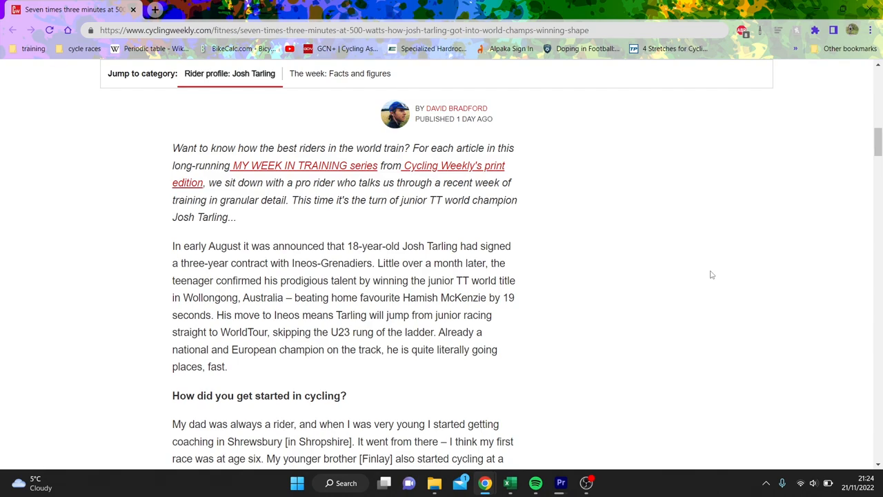
{"action": "scroll", "scroll_direction": "down", "scroll_amount": 3}
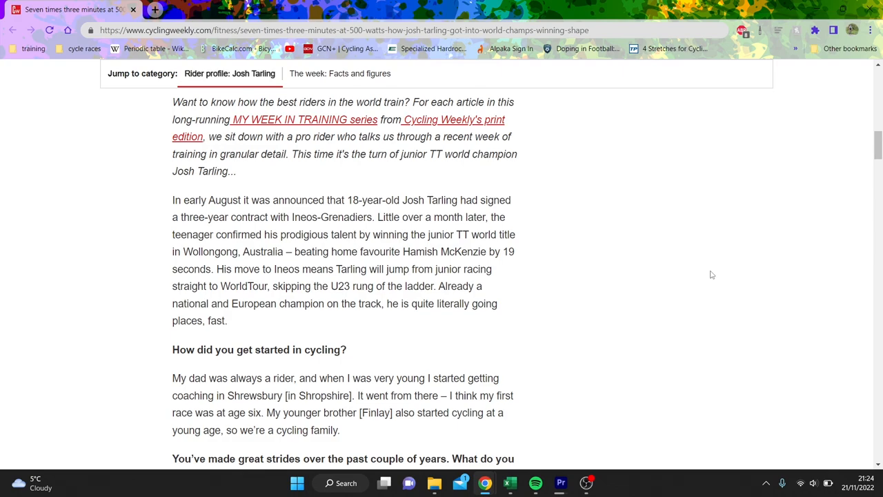
{"action": "scroll", "scroll_direction": "down", "scroll_amount": 3}
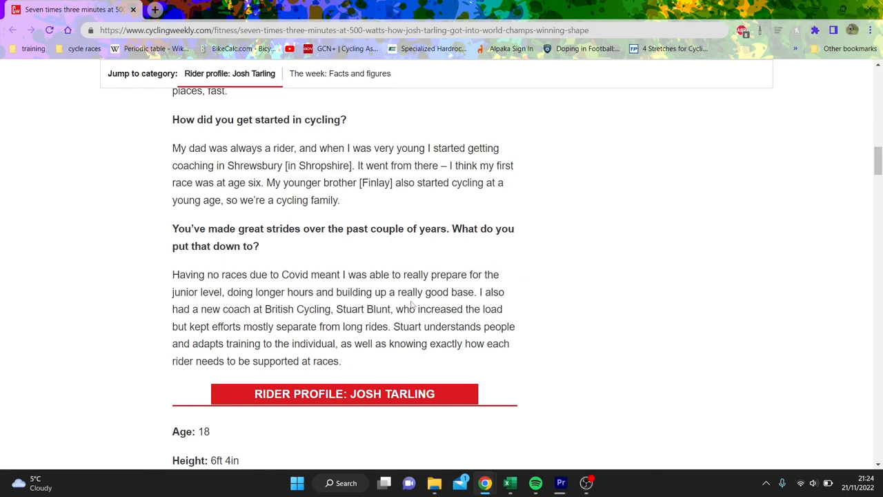
{"action": "scroll", "scroll_direction": "down", "scroll_amount": 3}
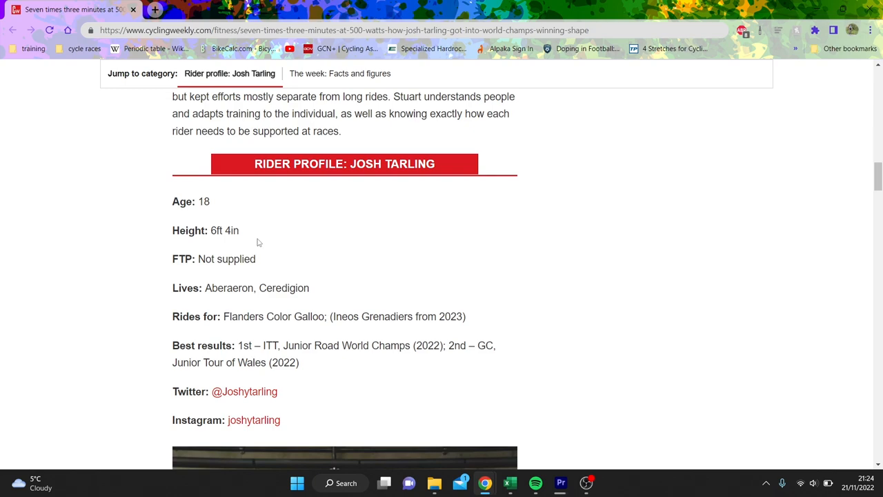
{"action": "scroll", "scroll_direction": "down", "scroll_amount": 3}
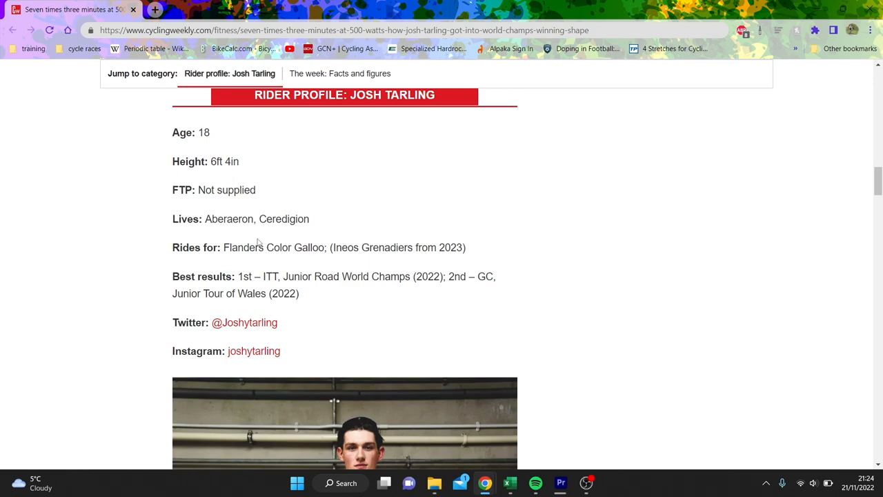
Read 'The week: Facts and figures' and the Monday to Wednesday training sessions
{"action": "scroll", "scroll_direction": "down", "scroll_amount": 3}
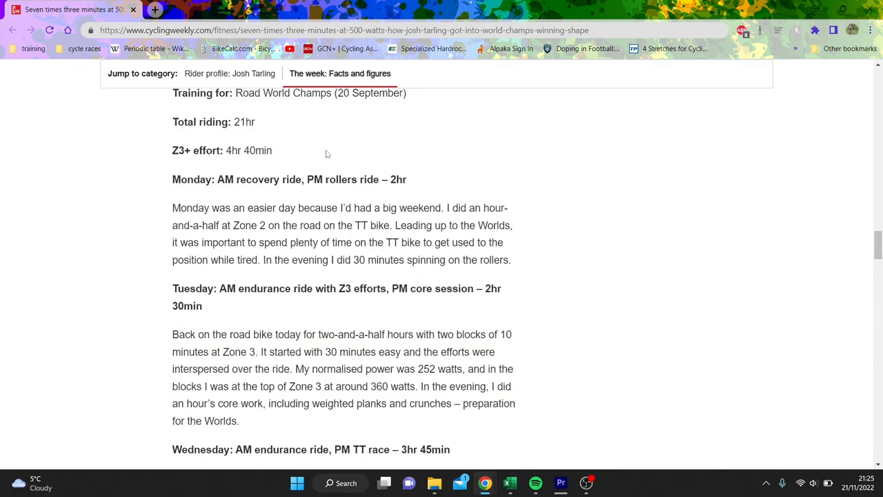
{"action": "mouse_move", "coordinate": [360, 235]}
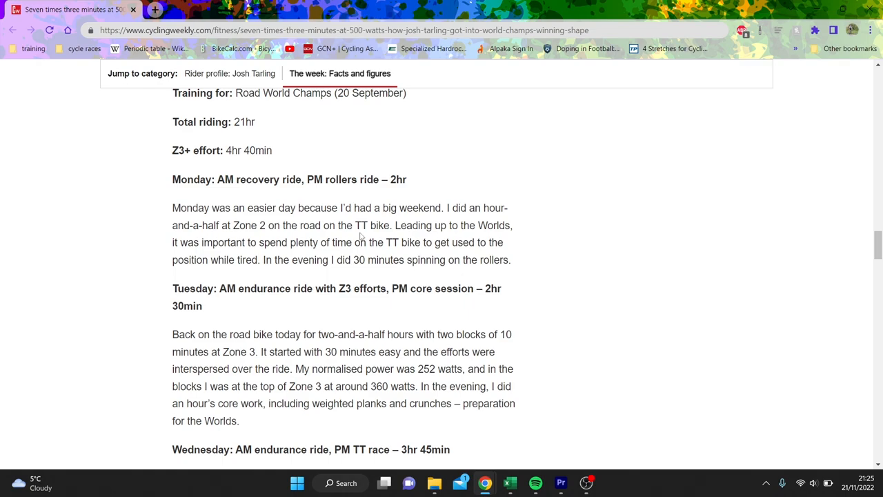
{"action": "scroll", "scroll_direction": "down", "scroll_amount": 3}
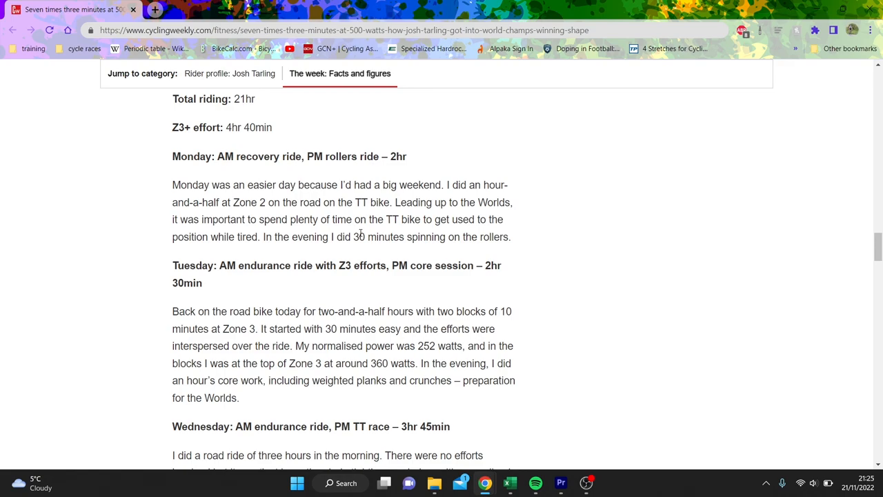
{"action": "scroll", "scroll_direction": "down", "scroll_amount": 3}
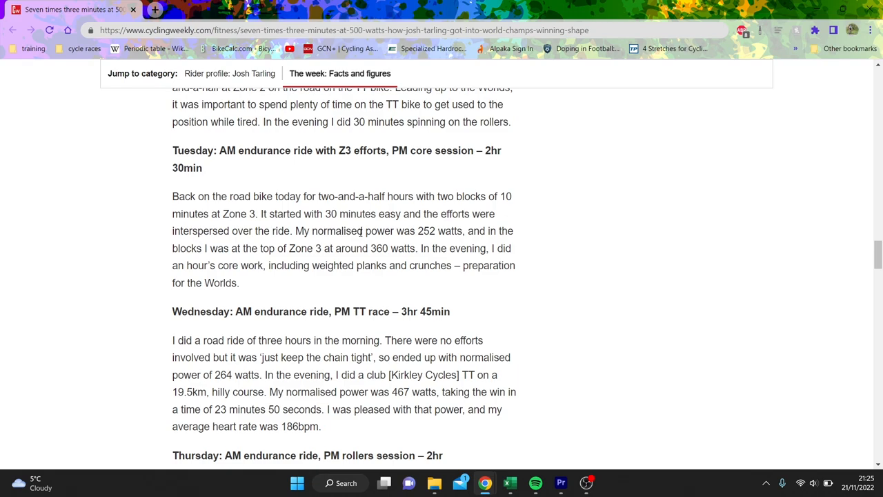
{"action": "scroll", "scroll_direction": "down", "scroll_amount": 3}
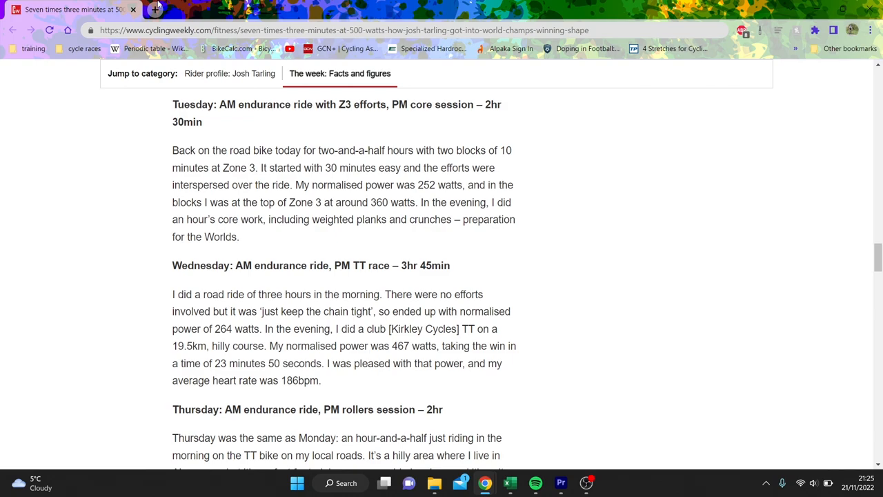
Search Google for 'andrew coggans zones' and view the PedalWORKS training zones chart image
{"action": "left_click", "coordinate": [157, 10]}
{"action": "type", "text": "andrew coggans zone"}
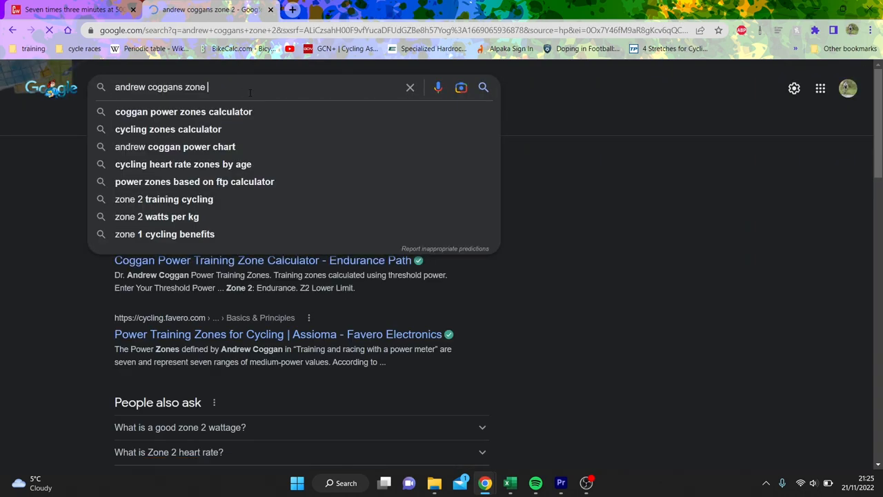
{"action": "key", "text": "Enter"}
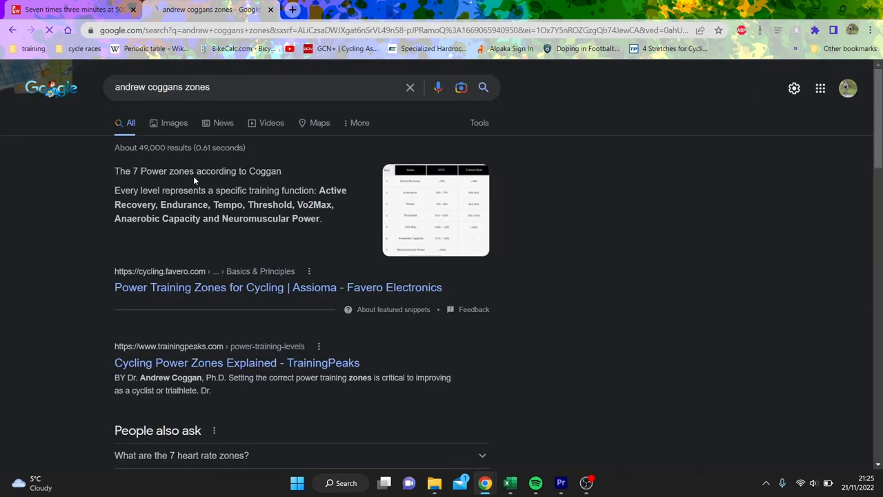
{"action": "left_click", "coordinate": [435, 210]}
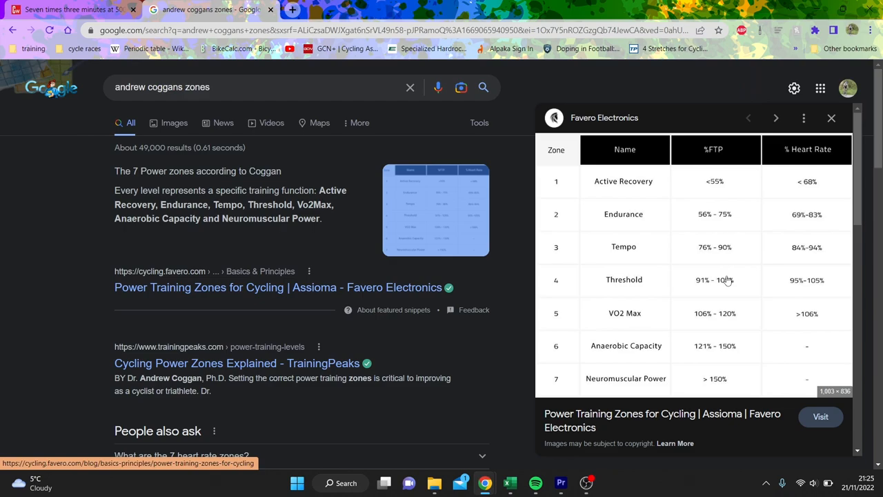
{"action": "mouse_move", "coordinate": [728, 251]}
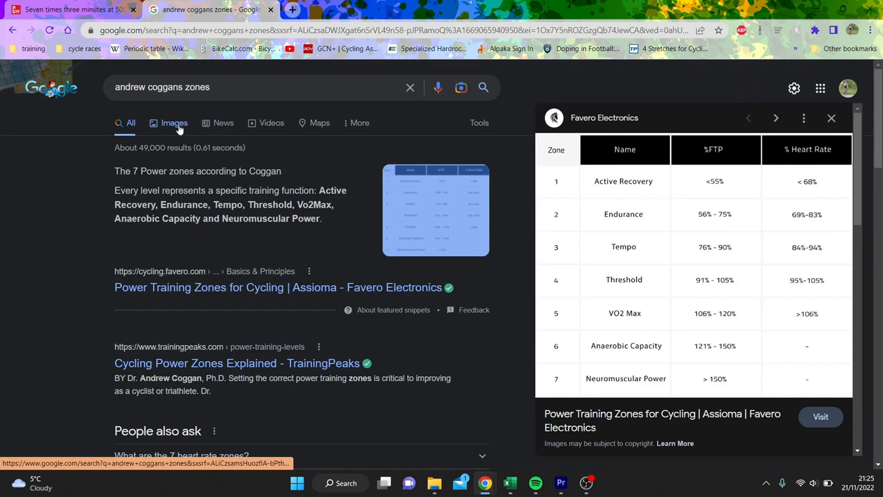
{"action": "left_click", "coordinate": [174, 123]}
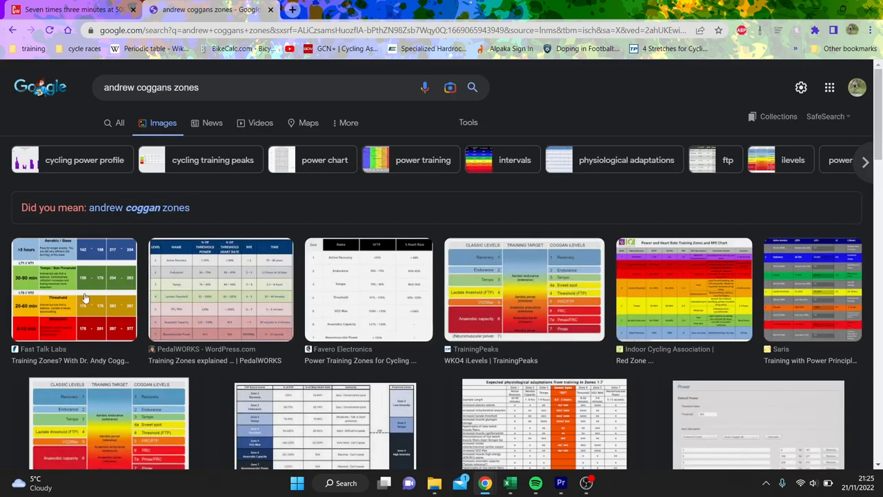
{"action": "left_click", "coordinate": [84, 293]}
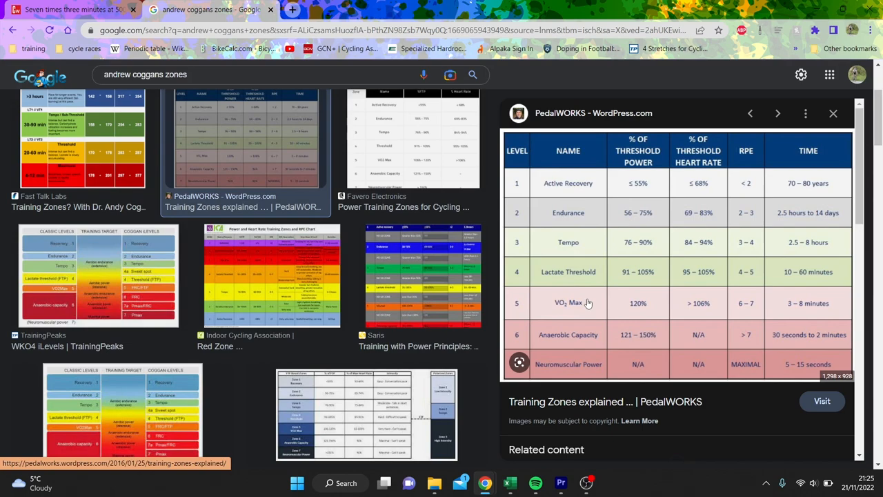
{"action": "mouse_move", "coordinate": [655, 250]}
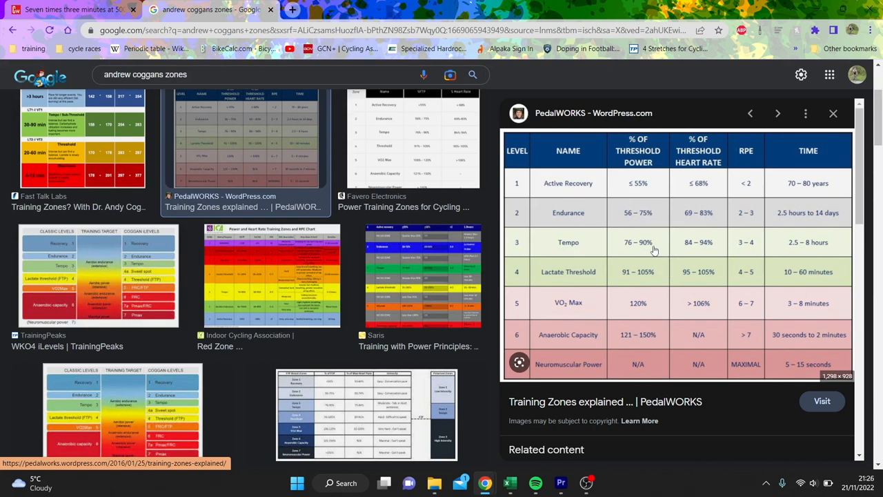
{"action": "left_click", "coordinate": [69, 11]}
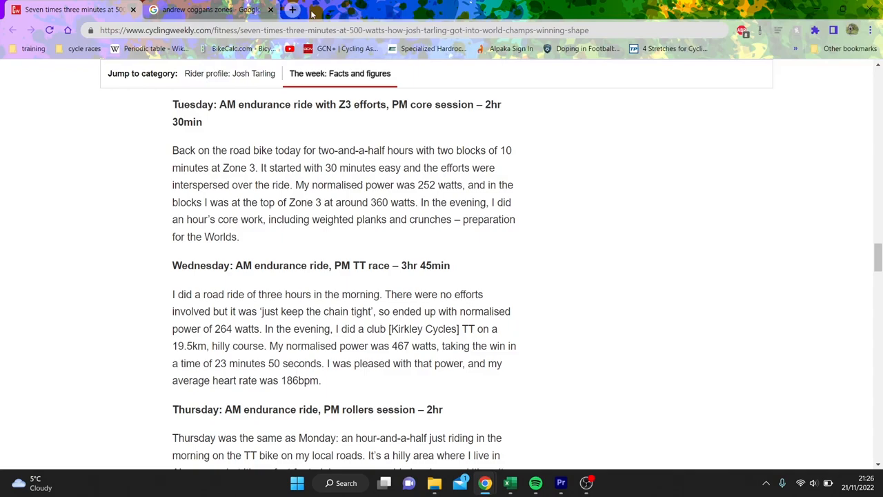
Calculate 360/.85 (about 423.53) in Google, then return to the article
{"action": "left_click", "coordinate": [207, 10]}
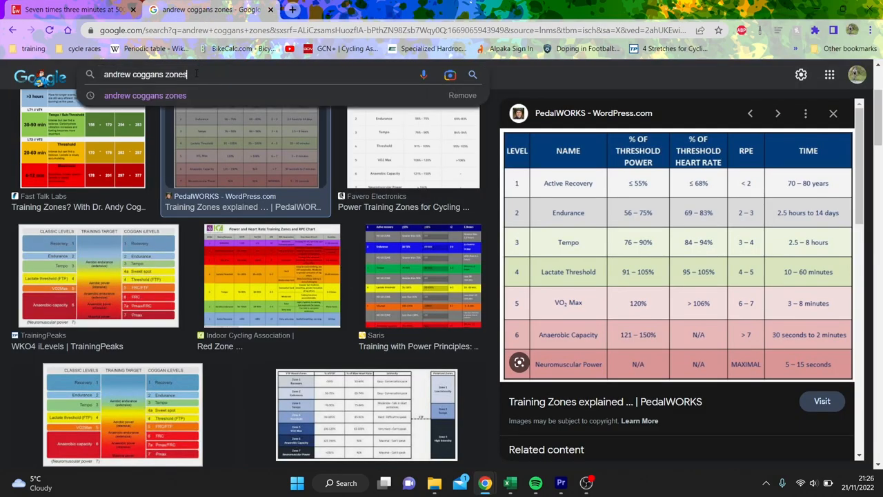
{"action": "triple_click", "coordinate": [152, 74]}
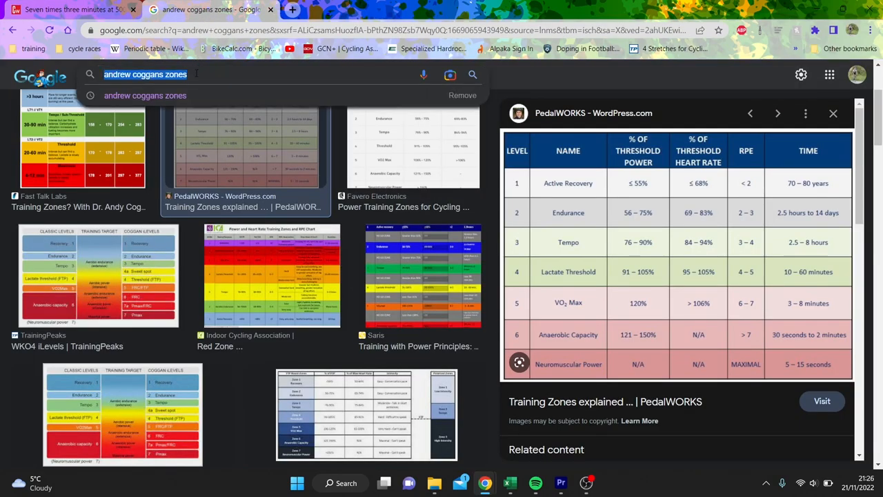
{"action": "type", "text": "360/.85"}
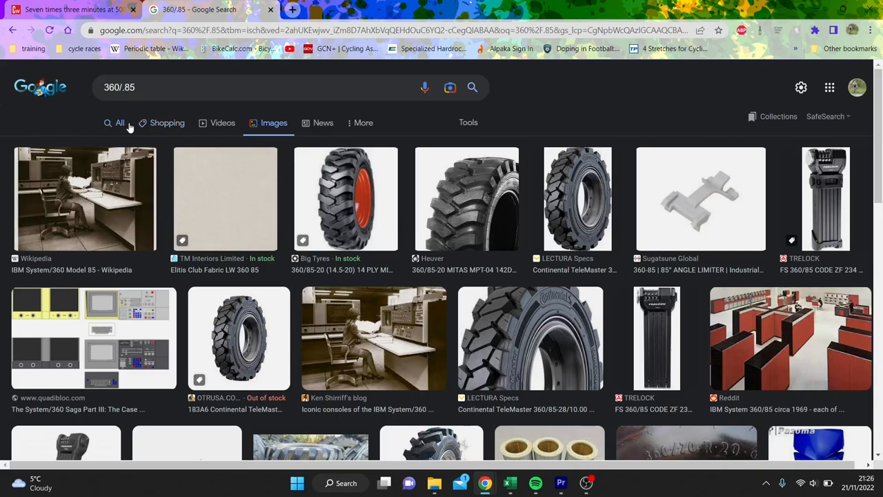
{"action": "left_click", "coordinate": [118, 123]}
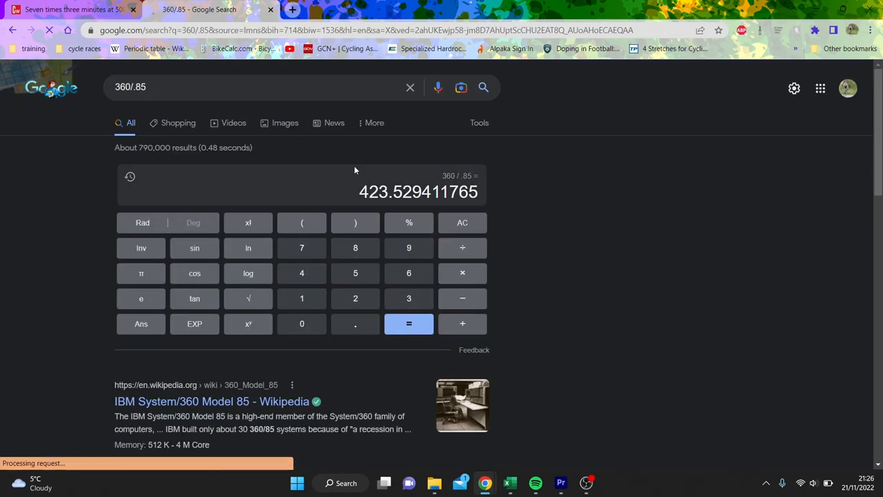
{"action": "left_click", "coordinate": [83, 9]}
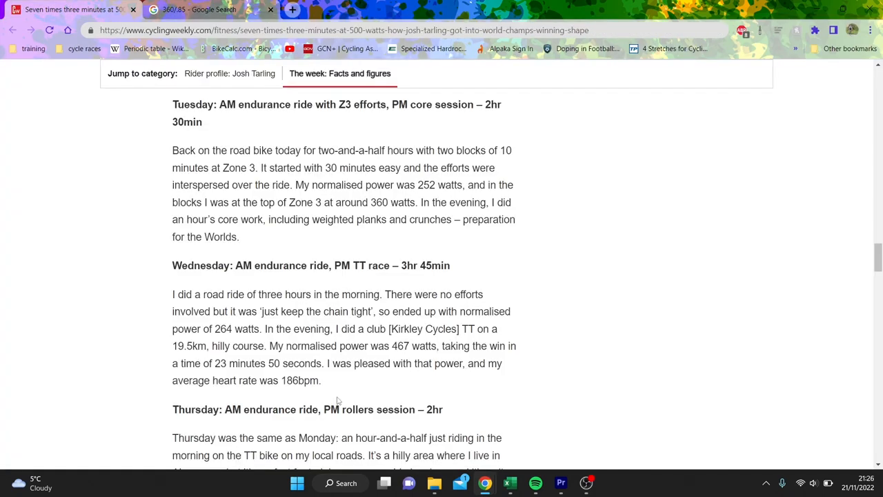
Scroll to Wednesday's AM endurance ride and PM TT race with the 467-watt win
{"action": "scroll", "scroll_direction": "down", "scroll_amount": 3}
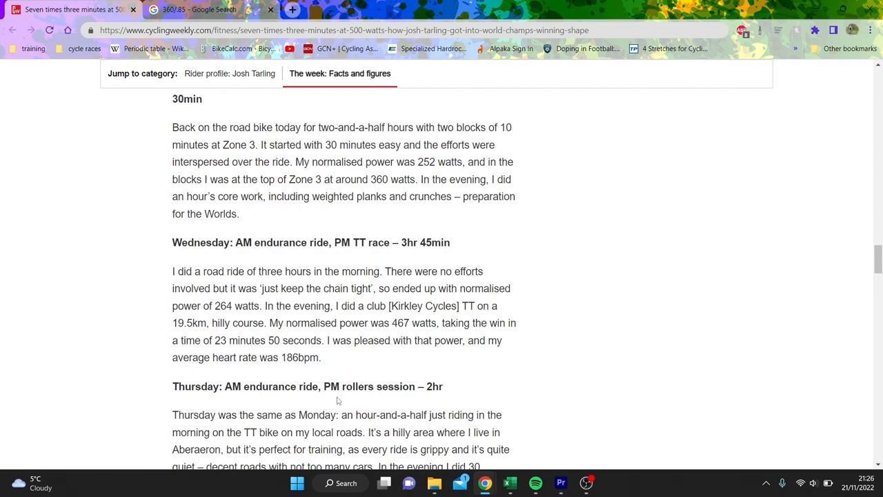
{"action": "scroll", "scroll_direction": "down", "scroll_amount": 3}
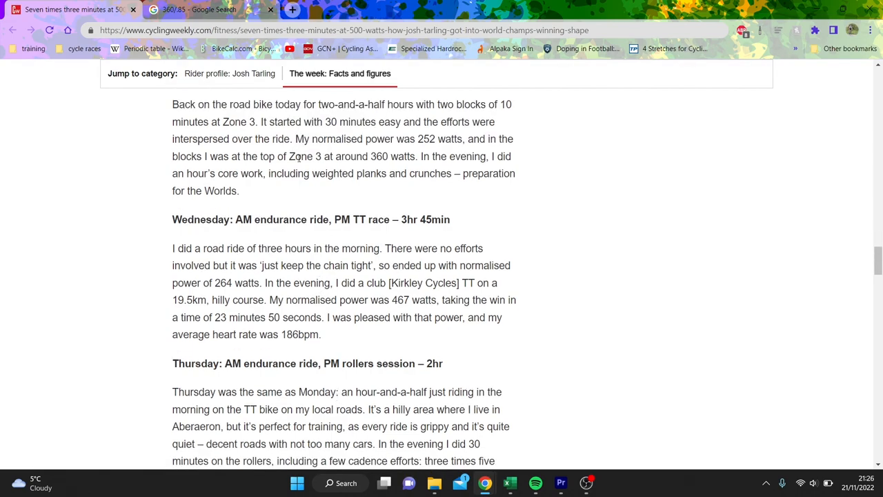
{"action": "scroll", "scroll_direction": "down", "scroll_amount": 3}
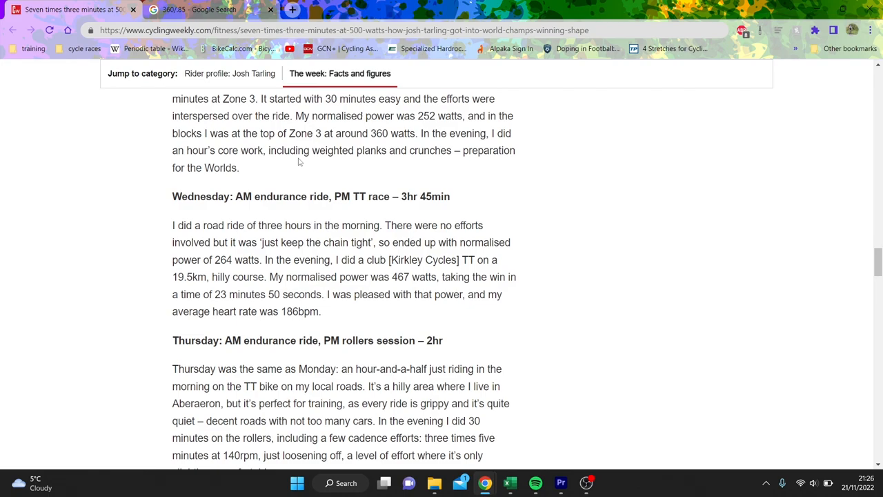
{"action": "scroll", "scroll_direction": "down", "scroll_amount": 3}
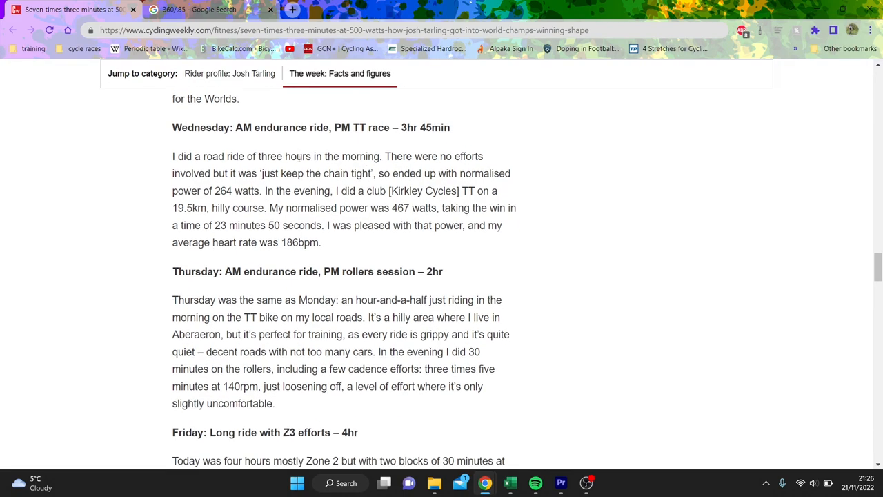
{"action": "mouse_move", "coordinate": [301, 211]}
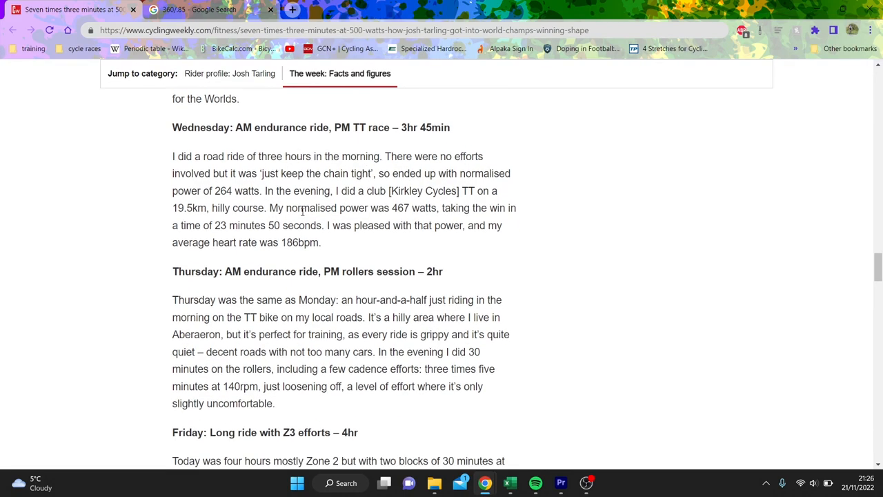
{"action": "mouse_move", "coordinate": [421, 221]}
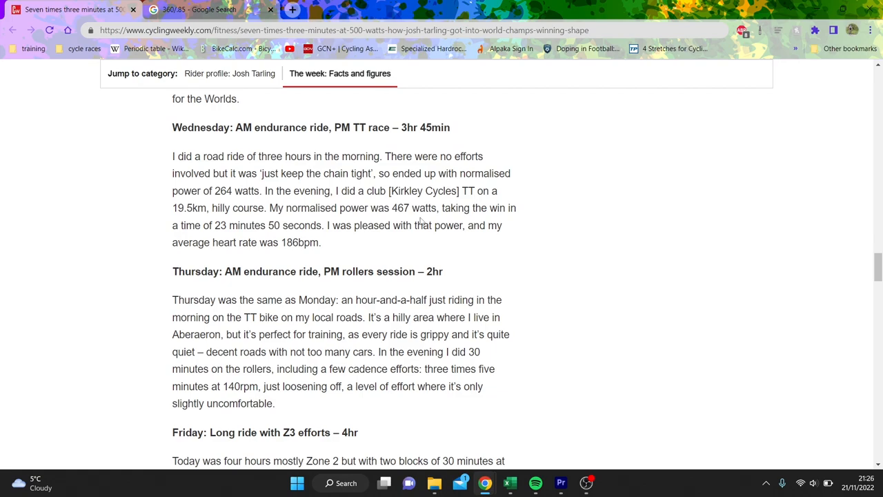
Calculate 467*.95 (443.65) in Google Search and return to the article
{"action": "left_click", "coordinate": [200, 9]}
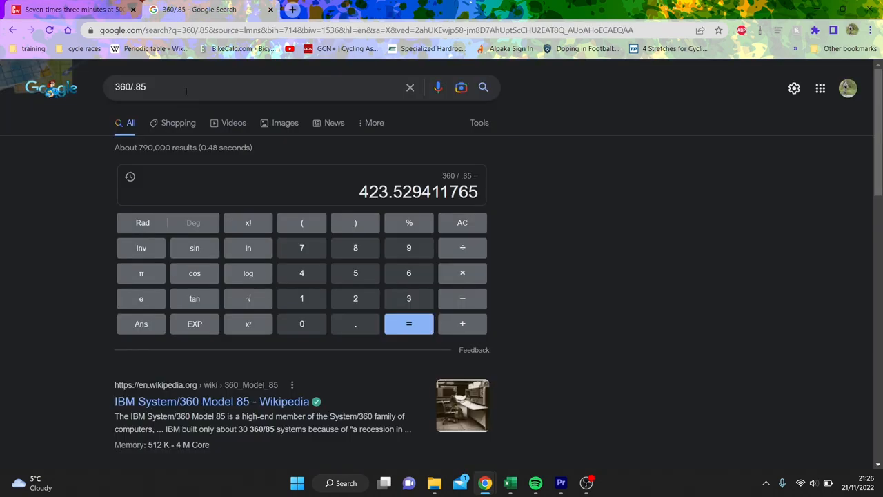
{"action": "triple_click", "coordinate": [130, 87]}
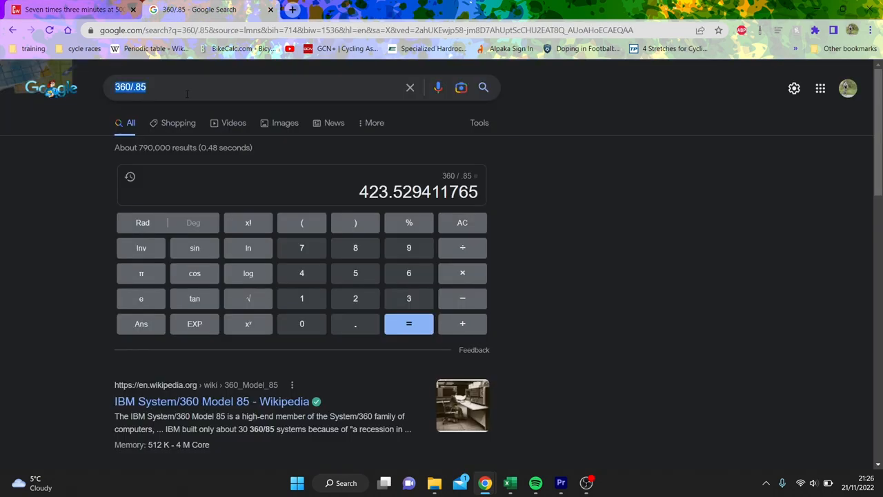
{"action": "type", "text": "467*.95"}
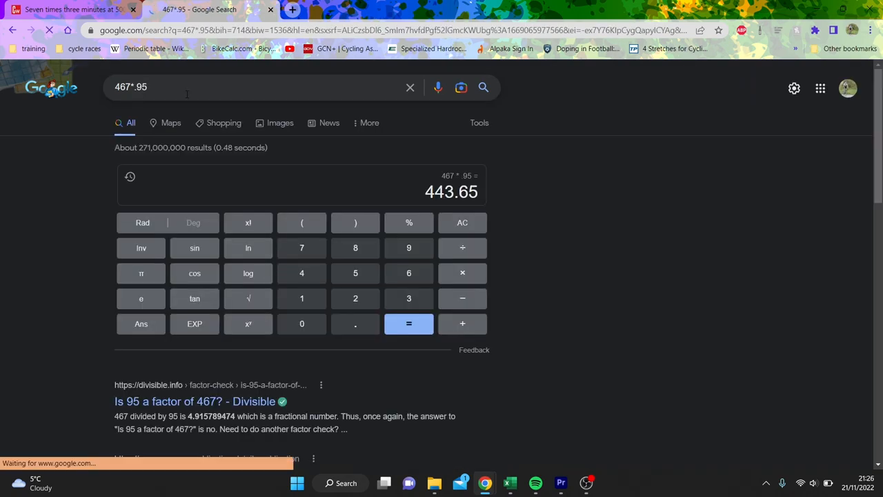
{"action": "left_click", "coordinate": [69, 9]}
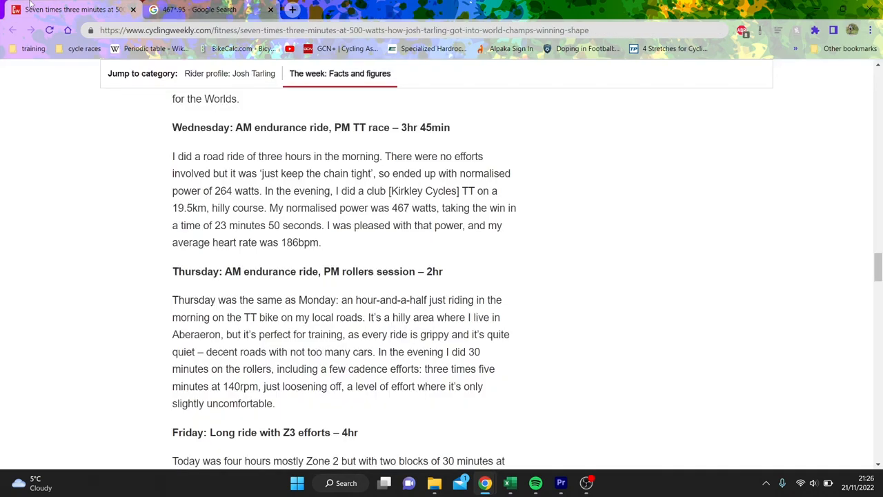
Read the Friday, Saturday and Sunday entries to the article's closing print-edition note
{"action": "scroll", "scroll_direction": "down", "scroll_amount": 3}
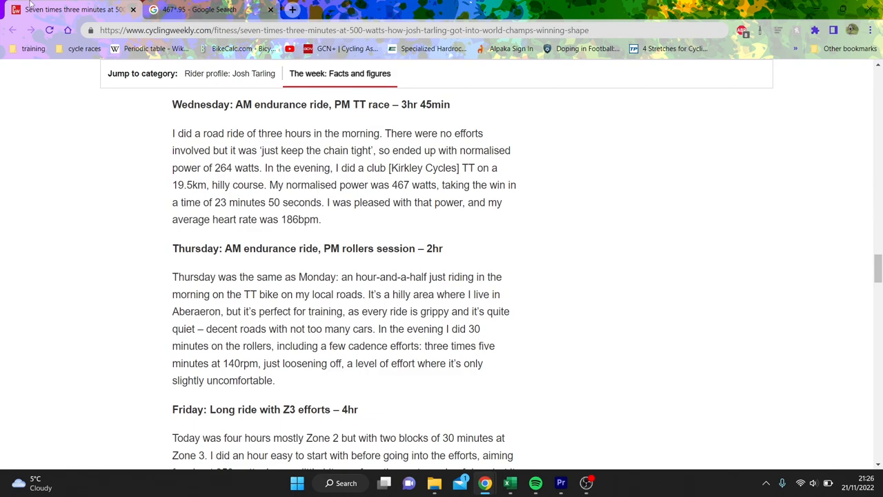
{"action": "scroll", "scroll_direction": "down", "scroll_amount": 3}
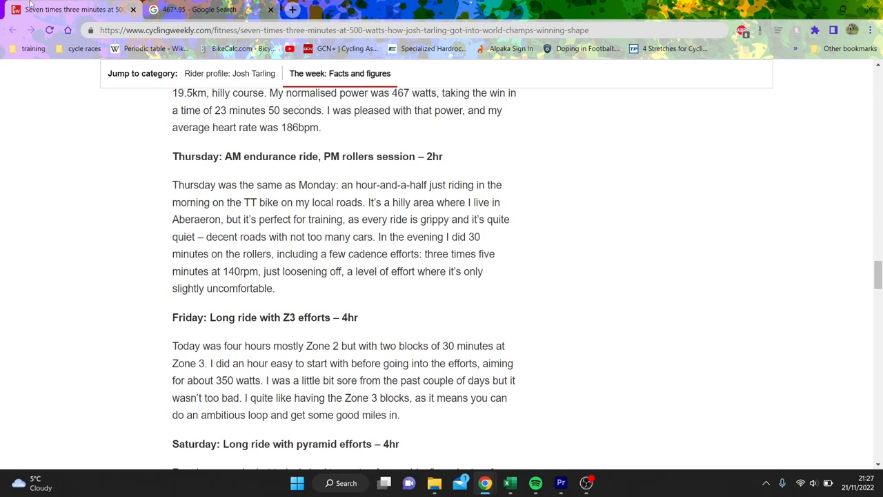
{"action": "mouse_move", "coordinate": [149, 163]}
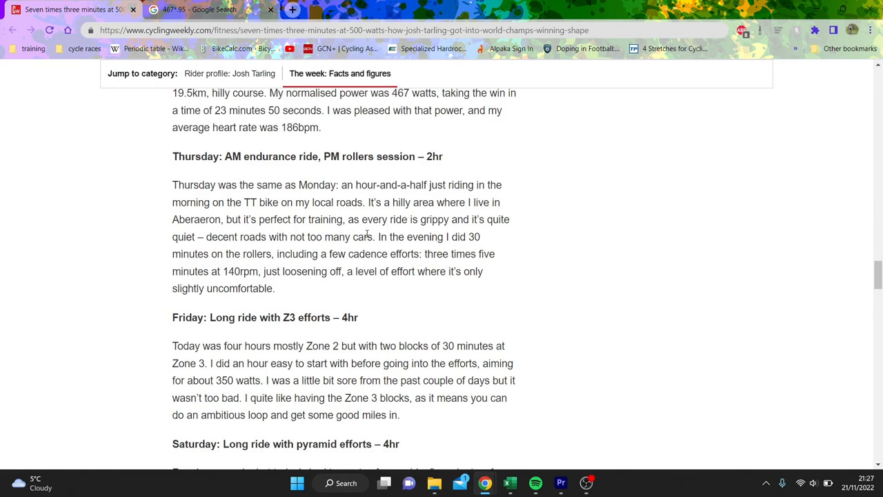
{"action": "scroll", "scroll_direction": "down", "scroll_amount": 3}
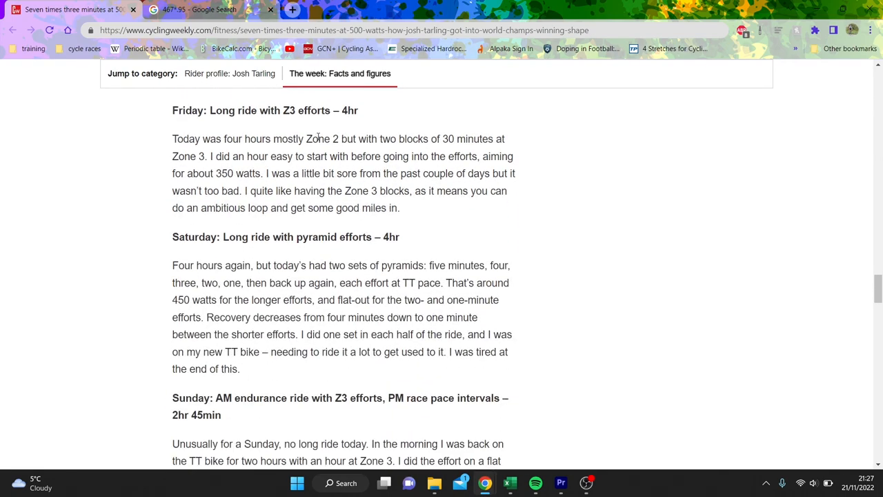
{"action": "mouse_move", "coordinate": [337, 173]}
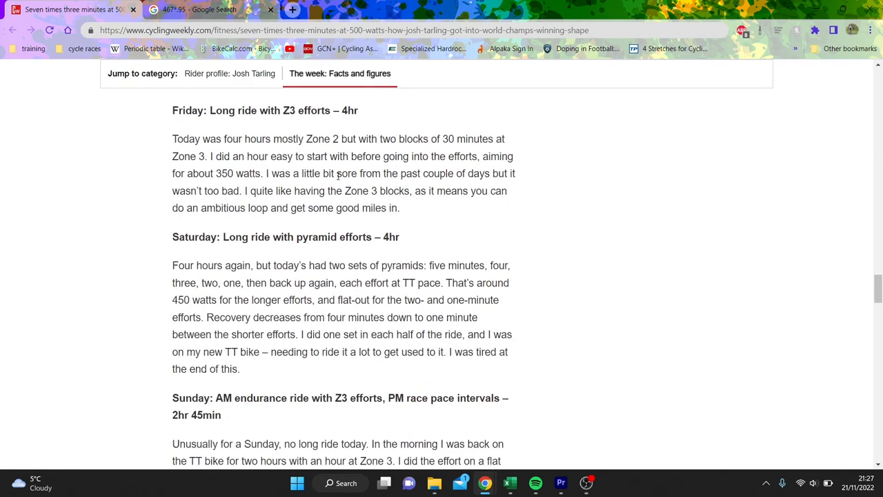
{"action": "scroll", "scroll_direction": "down", "scroll_amount": 3}
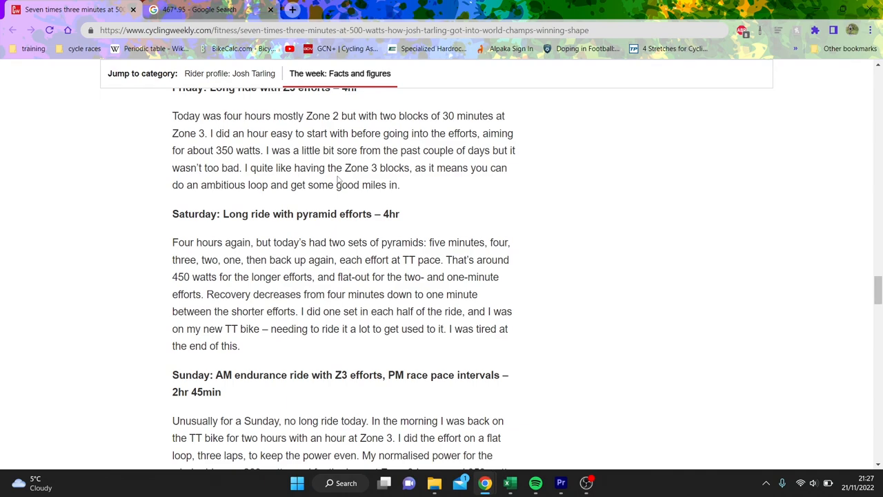
{"action": "scroll", "scroll_direction": "down", "scroll_amount": 3}
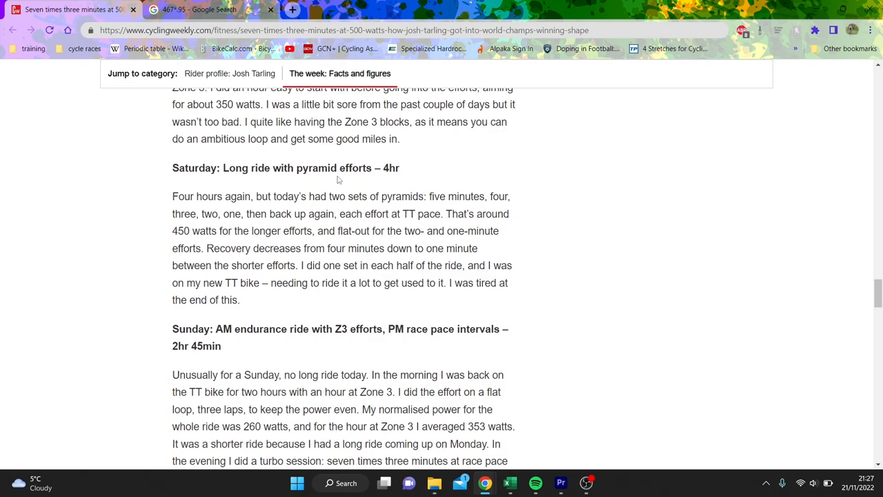
{"action": "mouse_move", "coordinate": [345, 203]}
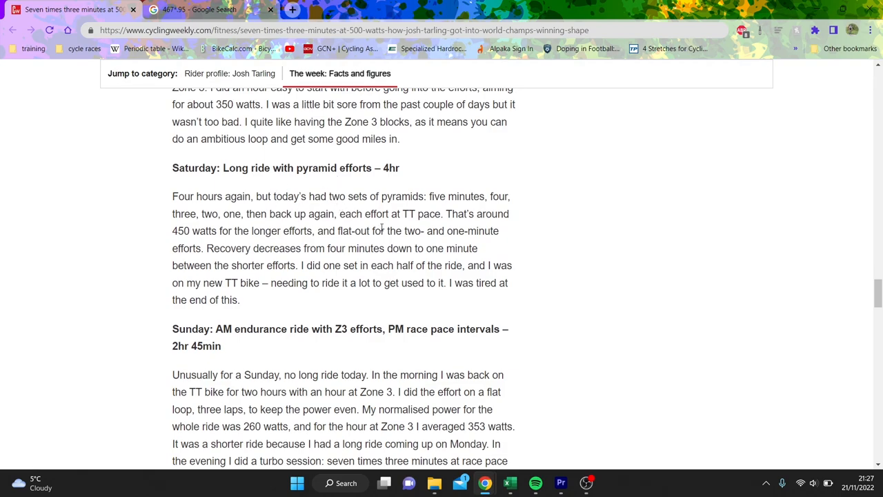
{"action": "scroll", "scroll_direction": "down", "scroll_amount": 3}
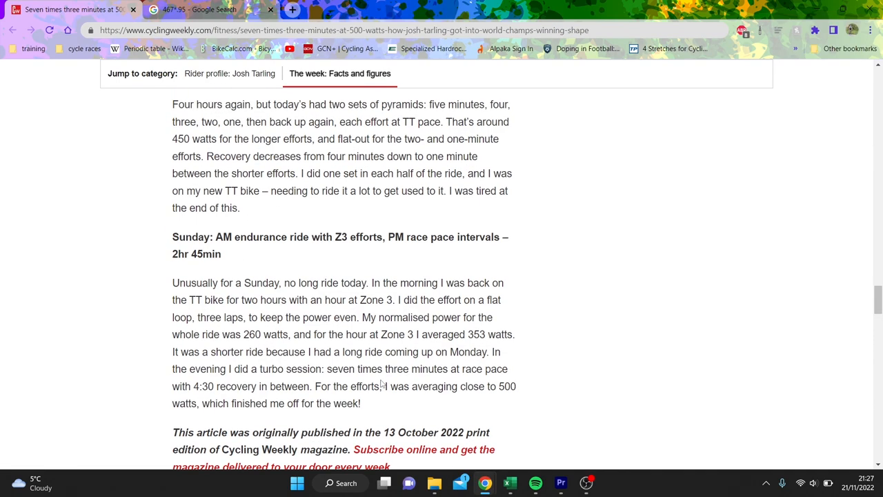
{"action": "scroll", "scroll_direction": "up", "scroll_amount": 3}
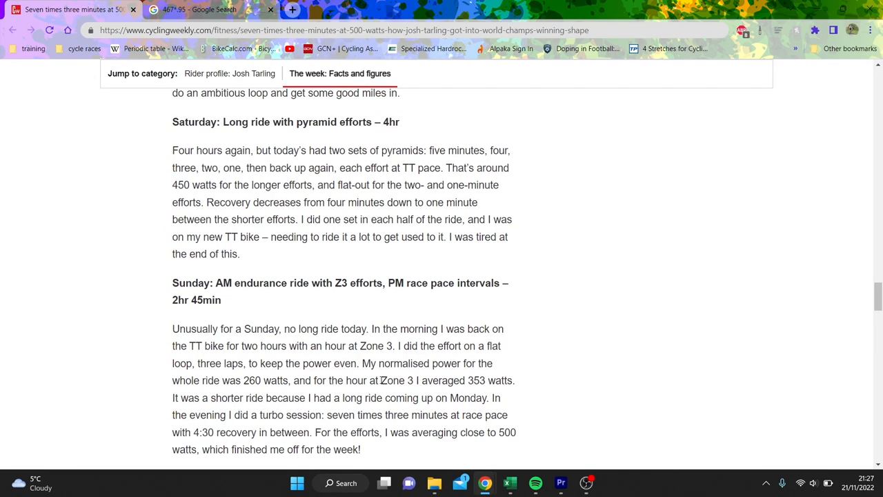
{"action": "scroll", "scroll_direction": "down", "scroll_amount": 3}
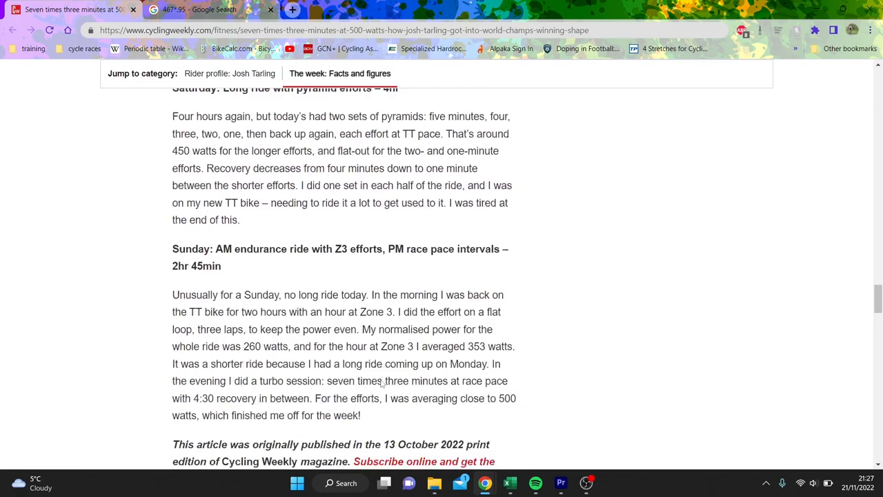
{"action": "scroll", "scroll_direction": "down", "scroll_amount": 3}
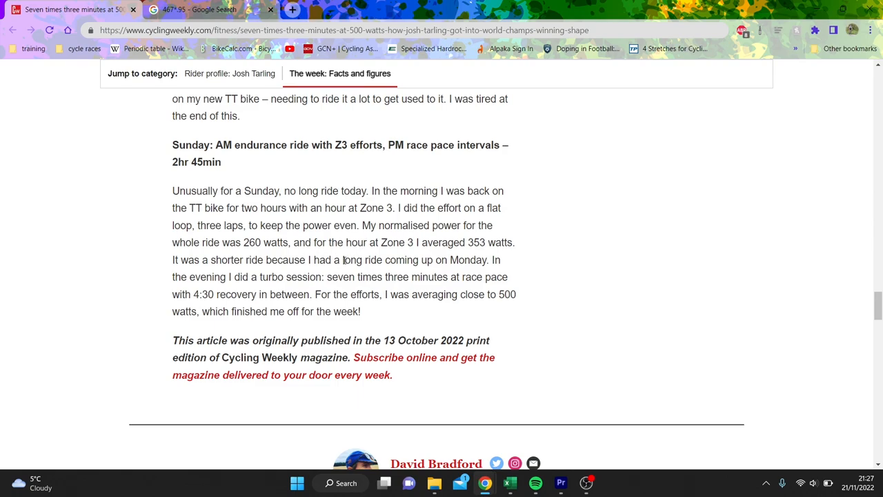
{"action": "mouse_move", "coordinate": [353, 266]}
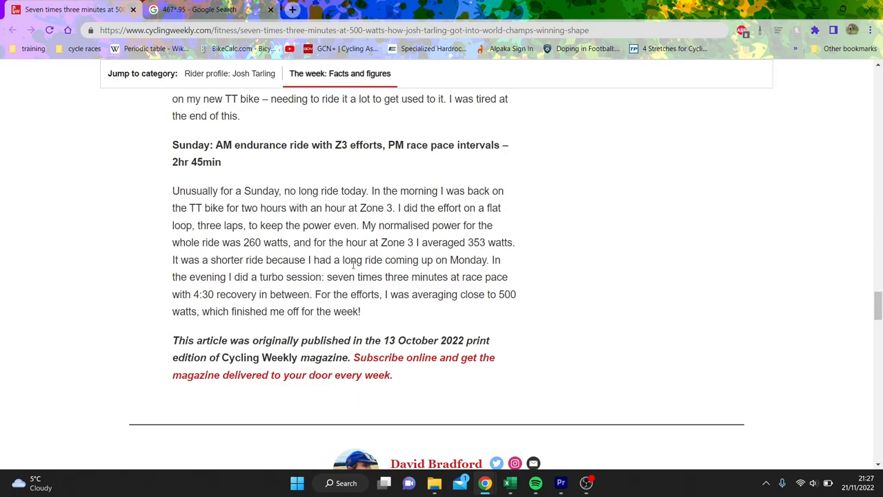
{"action": "mouse_move", "coordinate": [329, 277]}
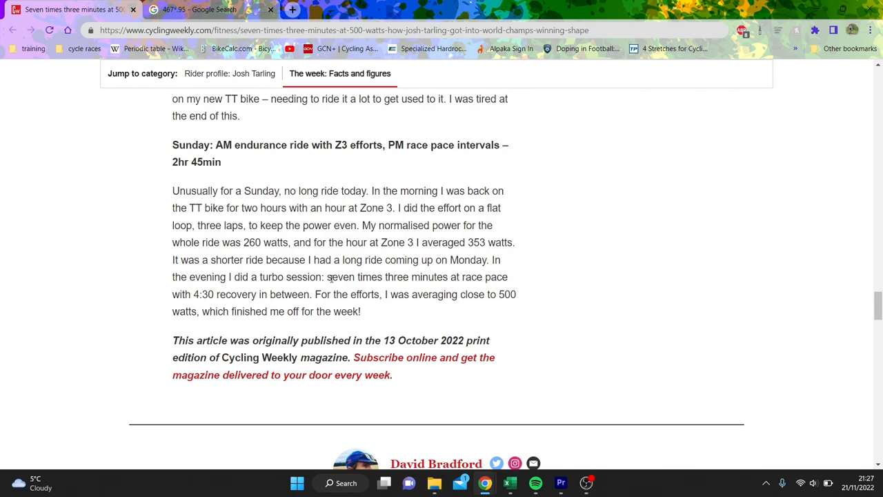
{"action": "mouse_move", "coordinate": [321, 298]}
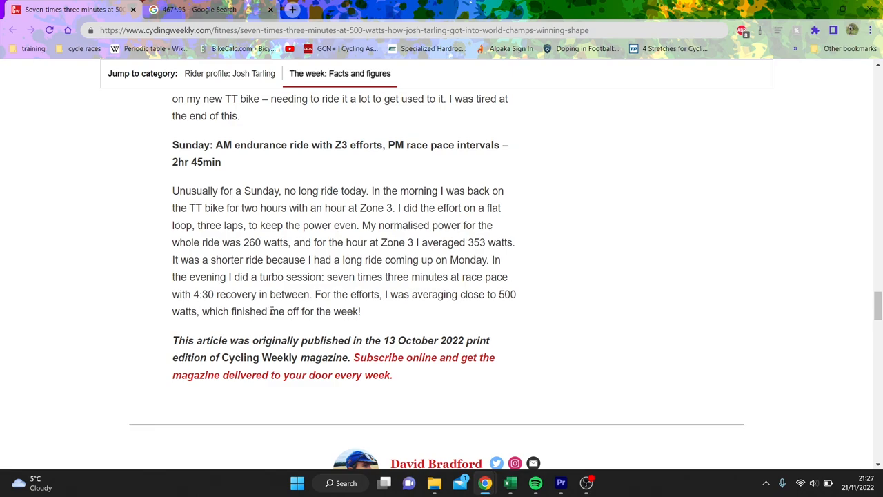
{"action": "scroll", "scroll_direction": "up", "scroll_amount": 3}
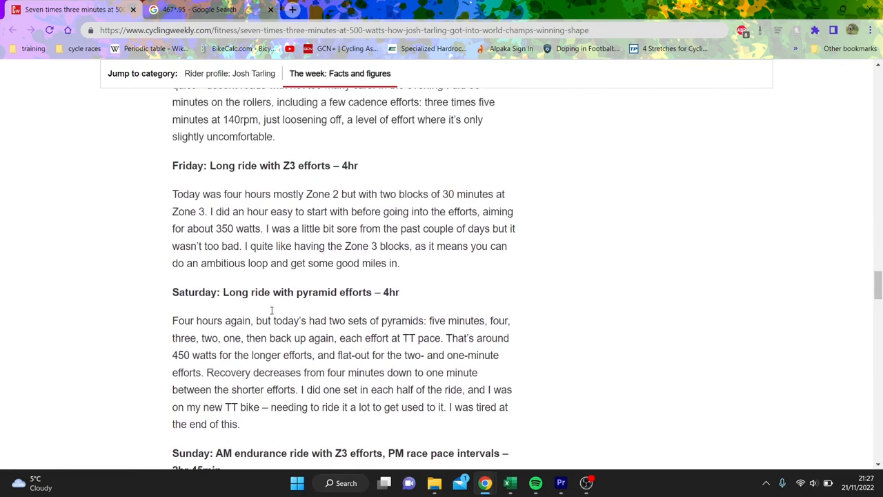
{"action": "scroll", "scroll_direction": "up", "scroll_amount": 3}
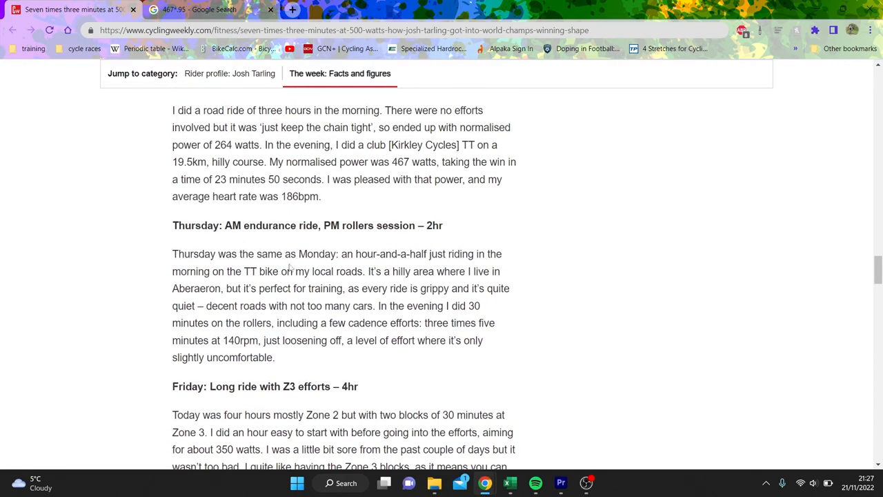
{"action": "scroll", "scroll_direction": "down", "scroll_amount": 3}
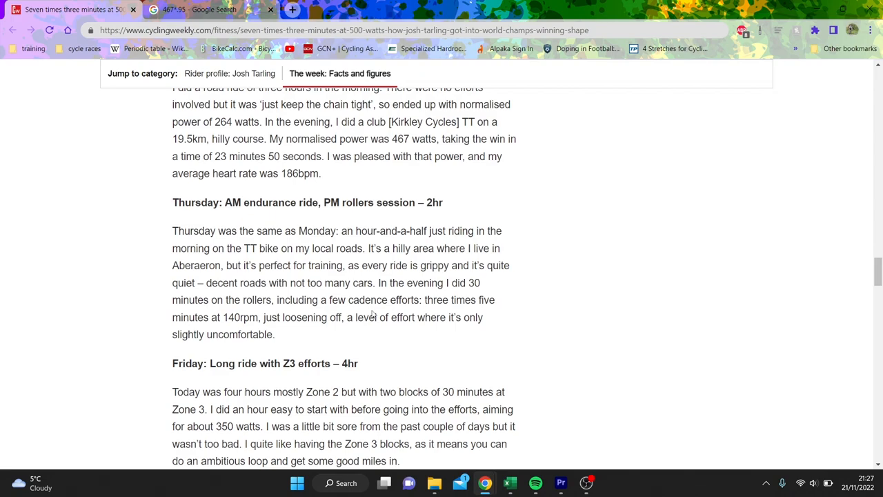
{"action": "scroll", "scroll_direction": "down", "scroll_amount": 3}
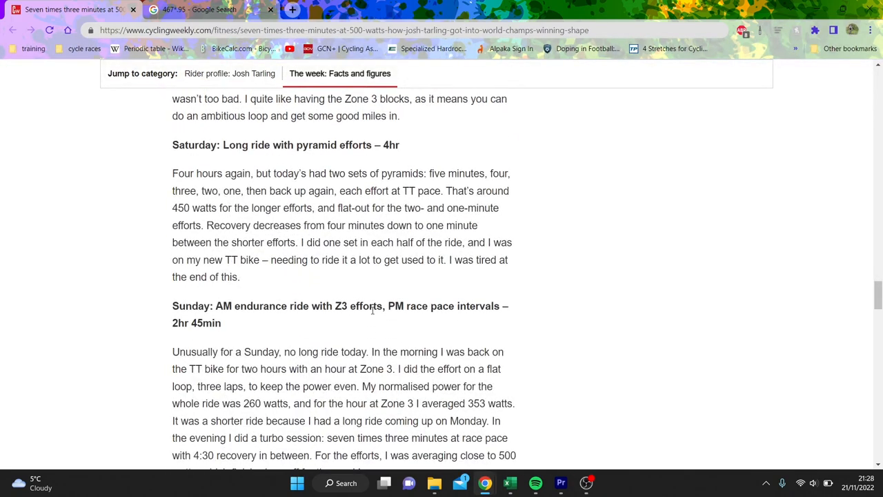
{"action": "scroll", "scroll_direction": "down", "scroll_amount": 3}
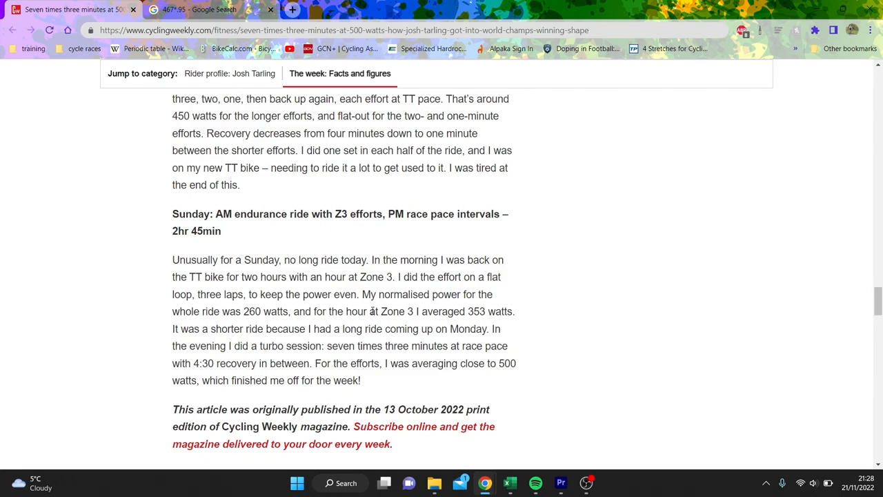
{"action": "mouse_move", "coordinate": [459, 432]}
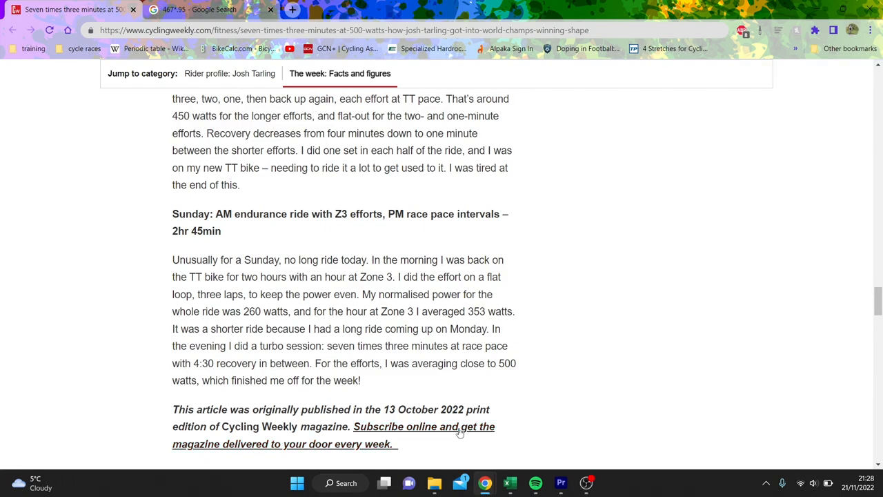